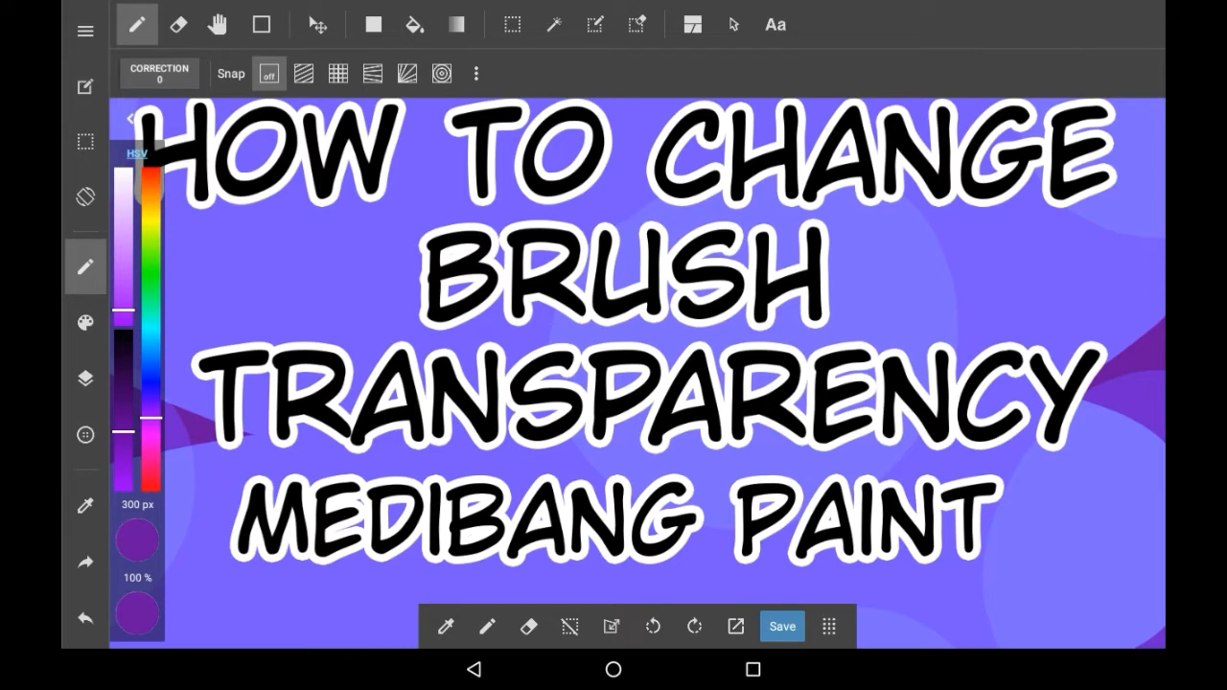
Add a new layer from the Layers panel for drawing the purple test strokes
{"action": "left_click", "coordinate": [84, 379]}
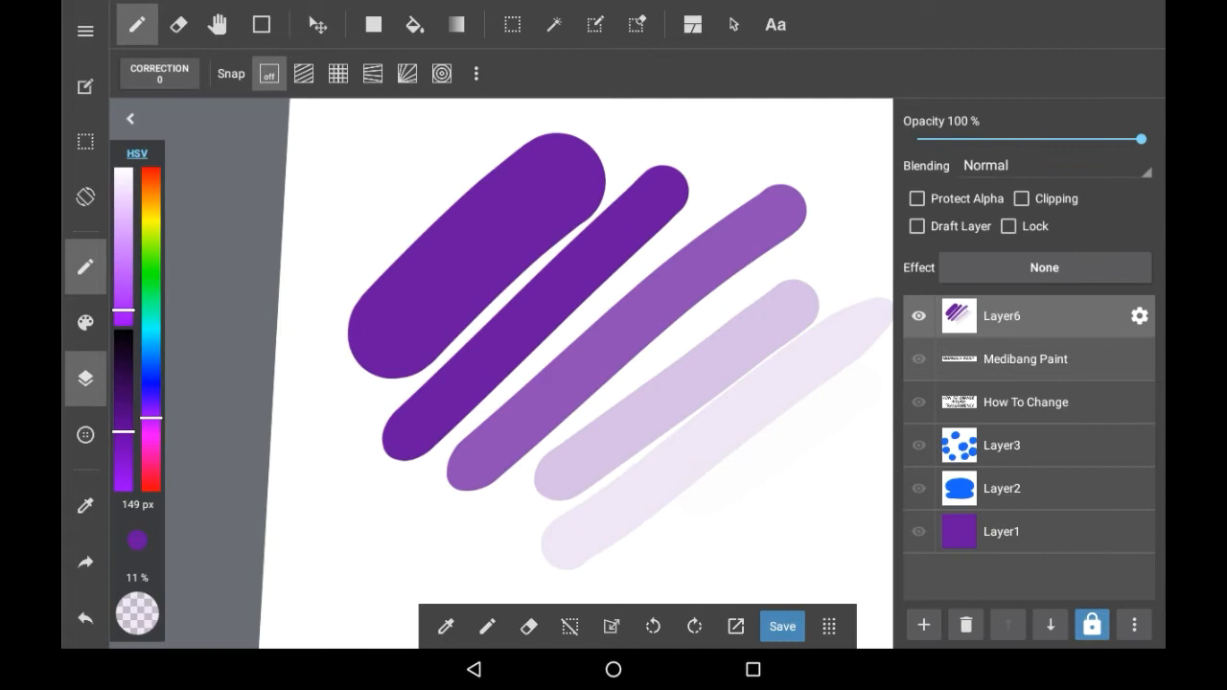
{"action": "left_click", "coordinate": [924, 625]}
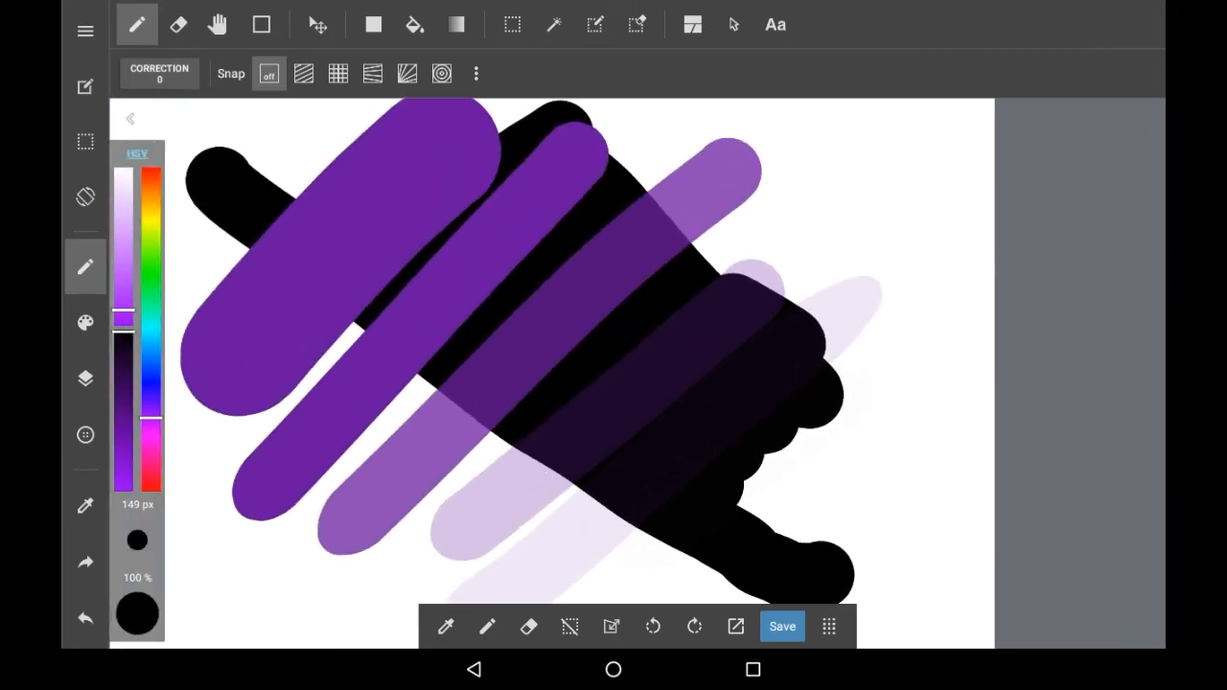
Lower Layer6's opacity to about 10% and back to full in the Layers panel
{"action": "left_click", "coordinate": [84, 375]}
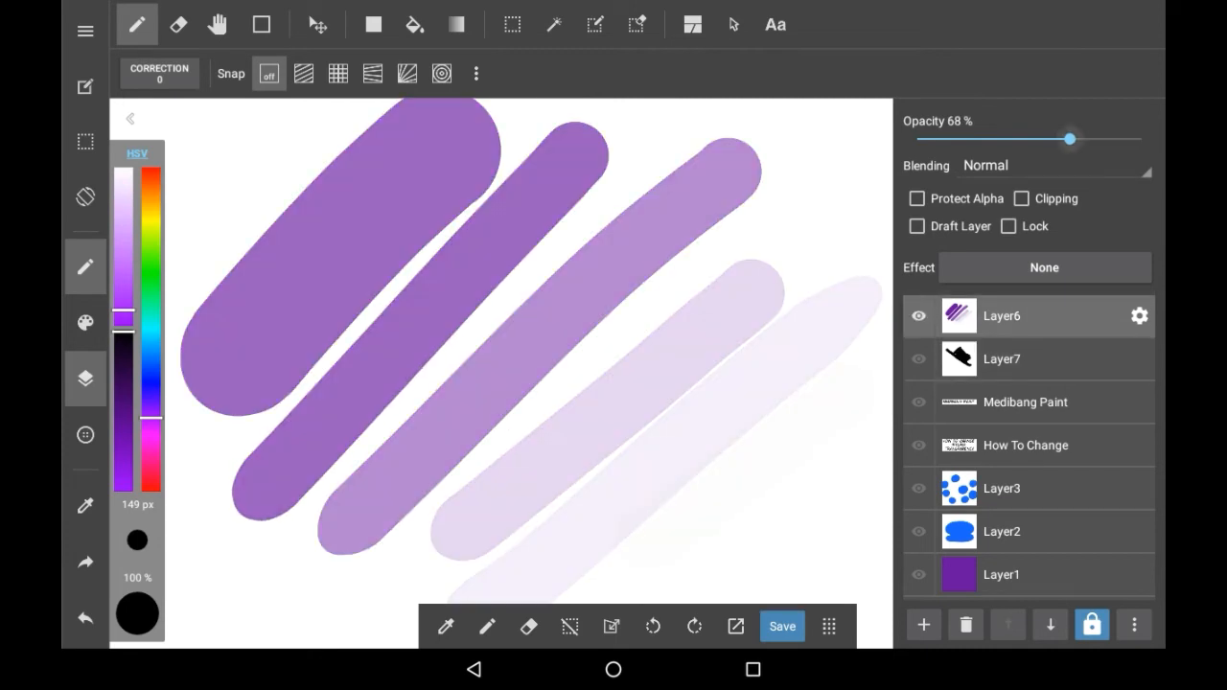
{"action": "left_click_drag", "start_coordinate": [1070, 138], "coordinate": [943, 138]}
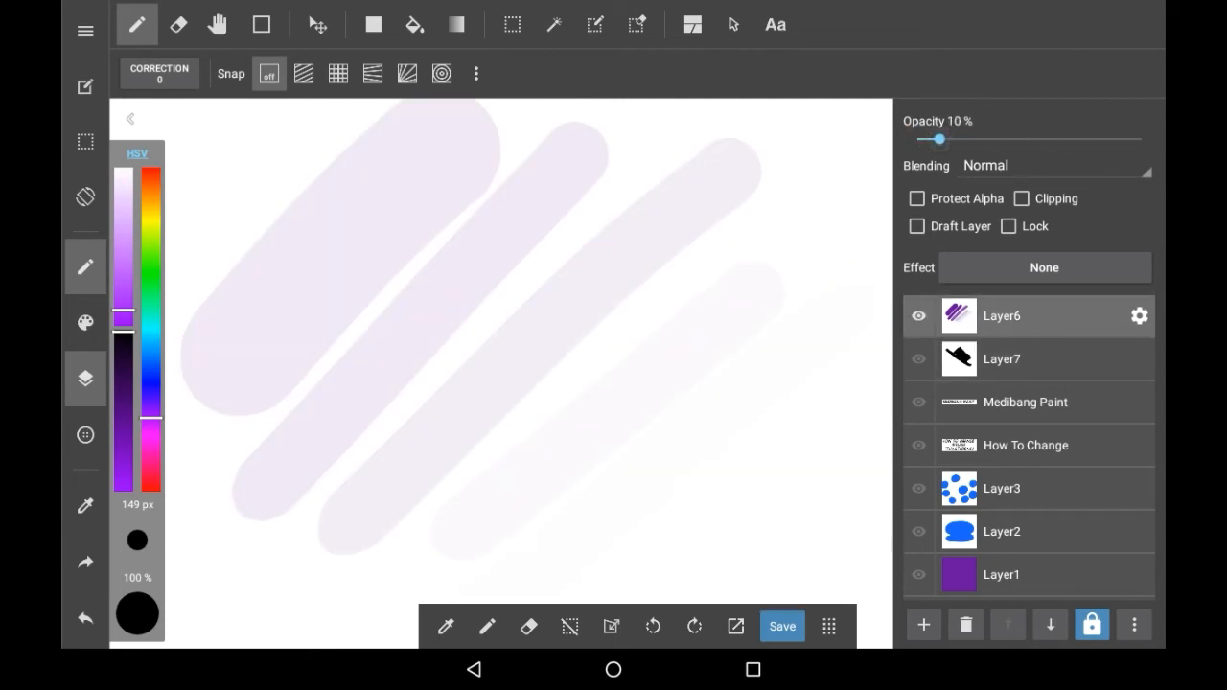
{"action": "left_click", "coordinate": [1024, 165]}
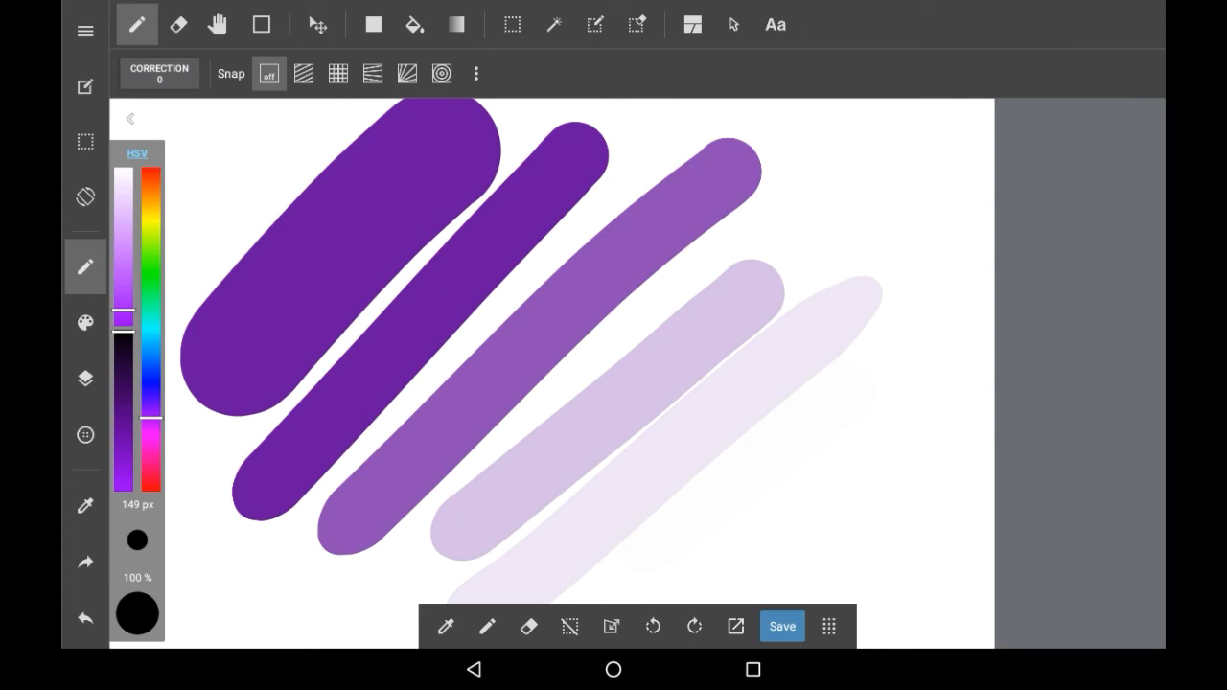
Adjust the Pen brush opacity down to 24%, then settle it at 61%
{"action": "left_click", "coordinate": [84, 322]}
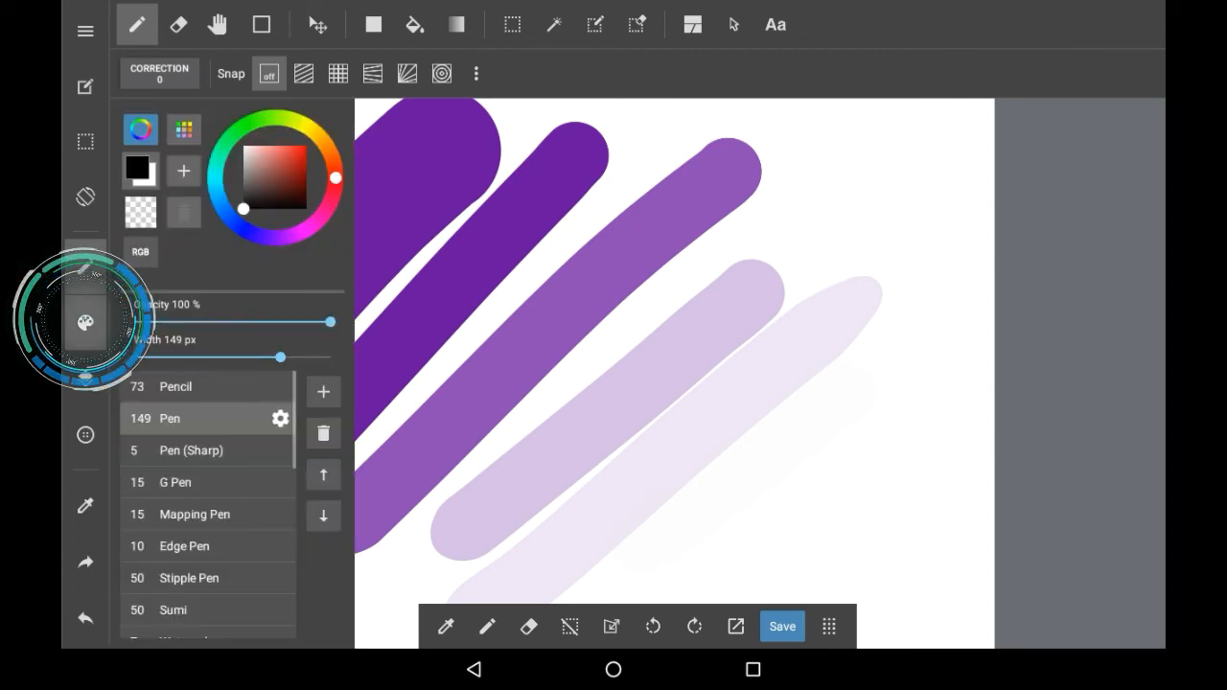
{"action": "left_click_drag", "start_coordinate": [330, 322], "coordinate": [181, 322]}
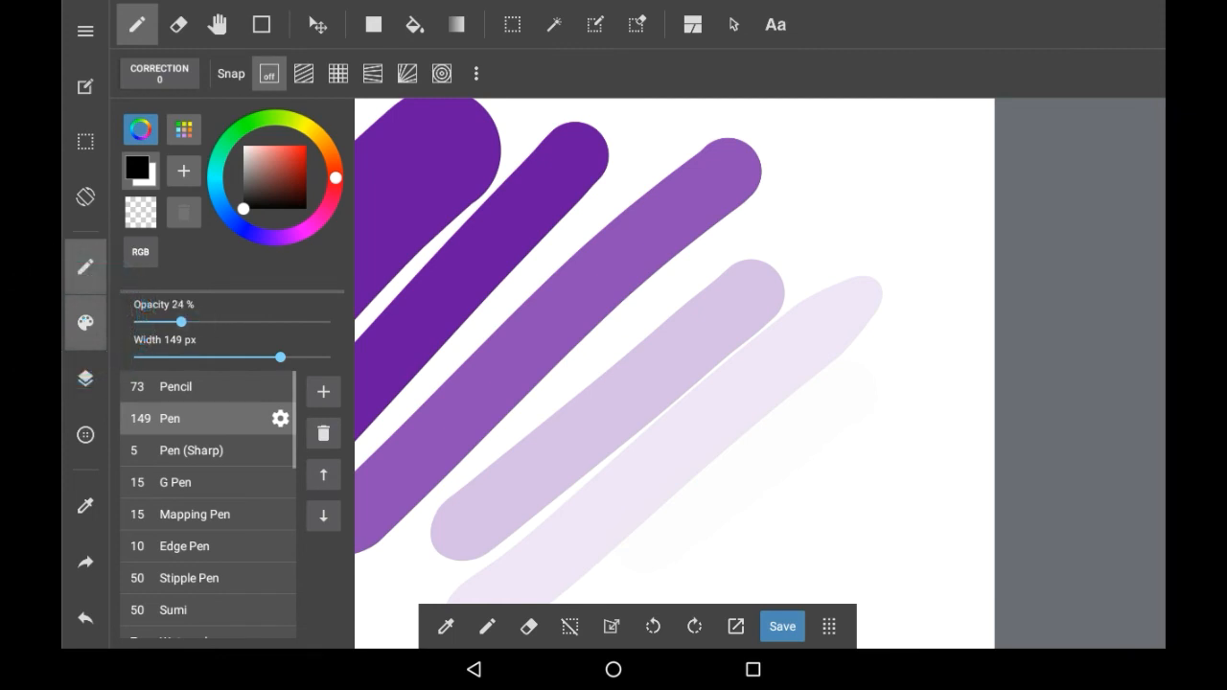
{"action": "left_click_drag", "start_coordinate": [180, 322], "coordinate": [256, 322]}
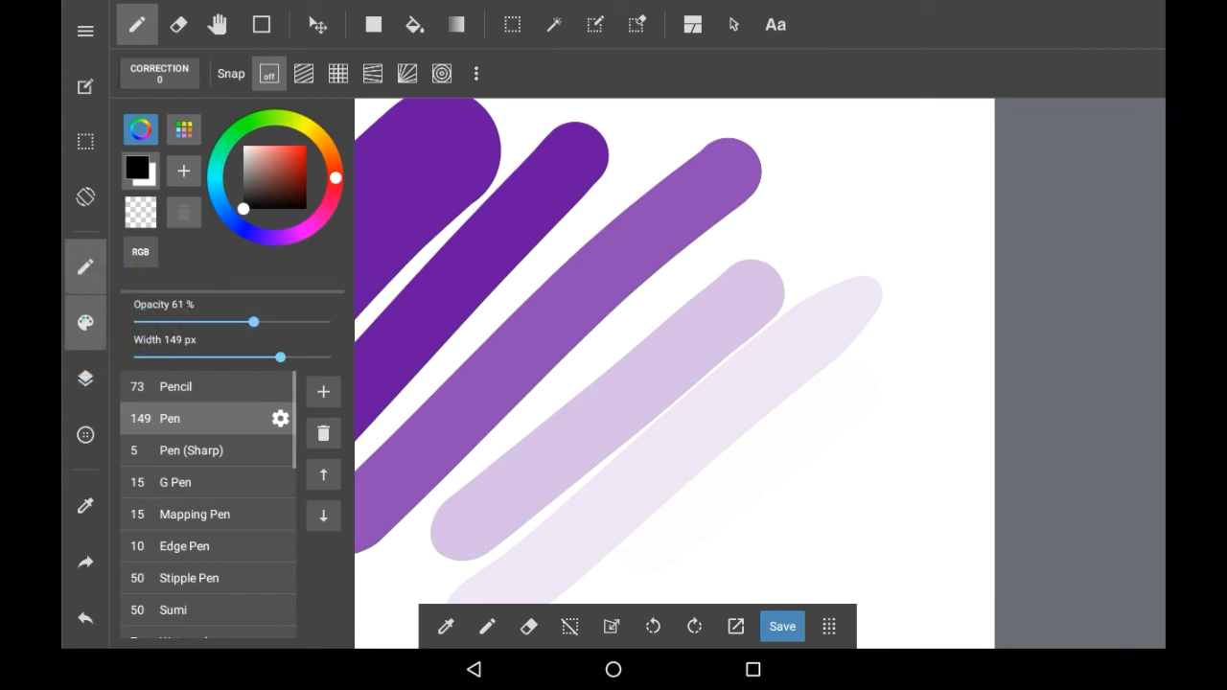